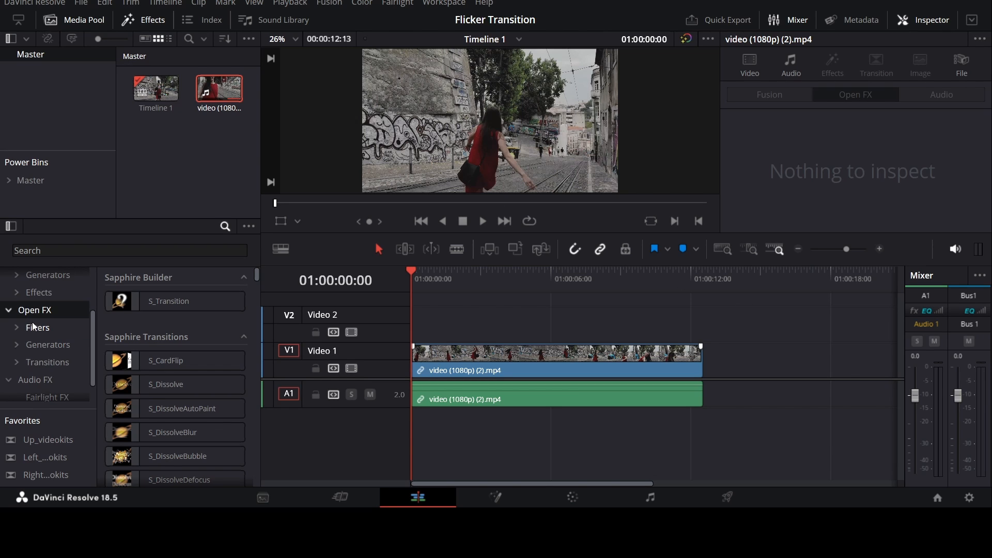
# Step: Search the Effects library for 'Transfo' to locate the Resolve FX Transform effect
pyautogui.click(129, 251)
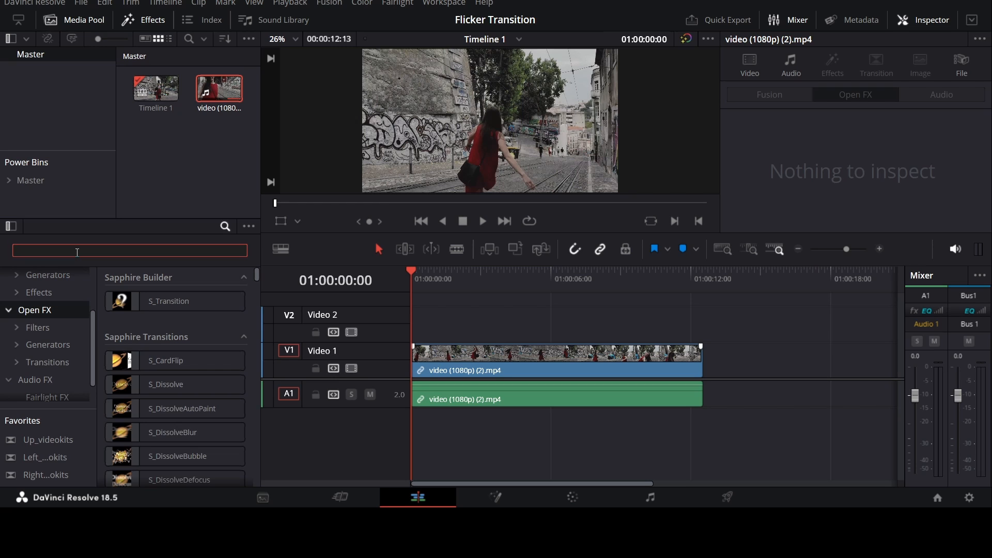
pyautogui.write('Transform')
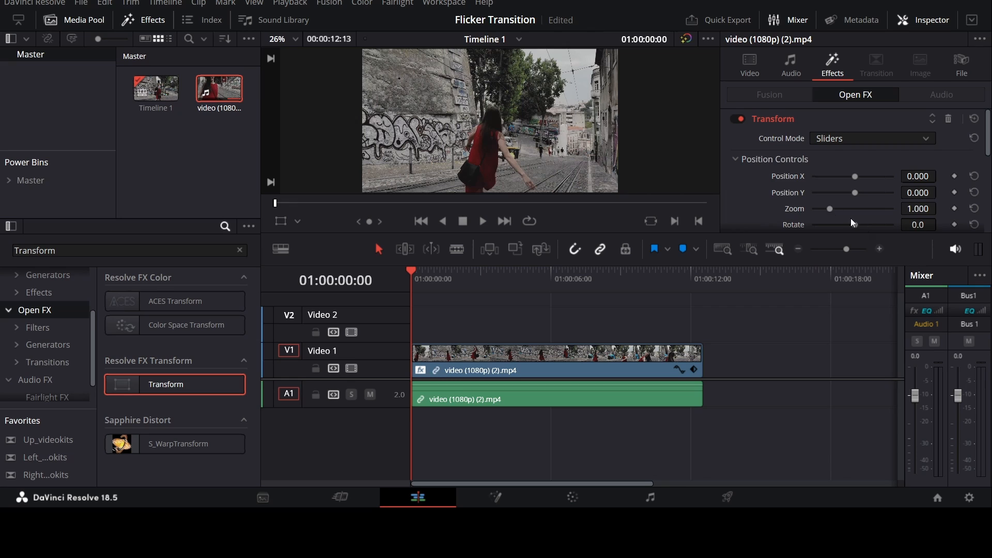
# Step: Raise the Transform's Edge Softness so the circular frame gets a soft, rounded edge
pyautogui.scroll(-3)
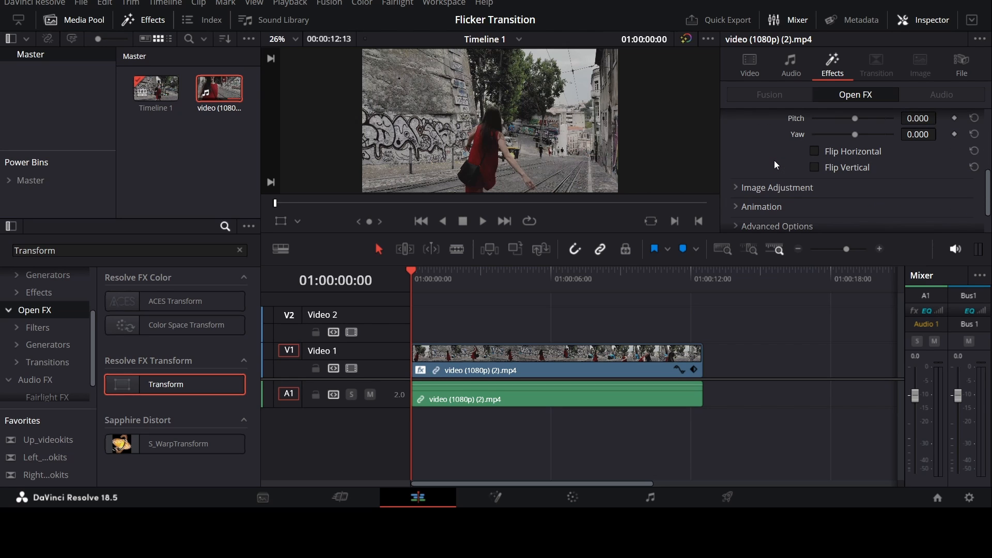
pyautogui.moveTo(798, 200)
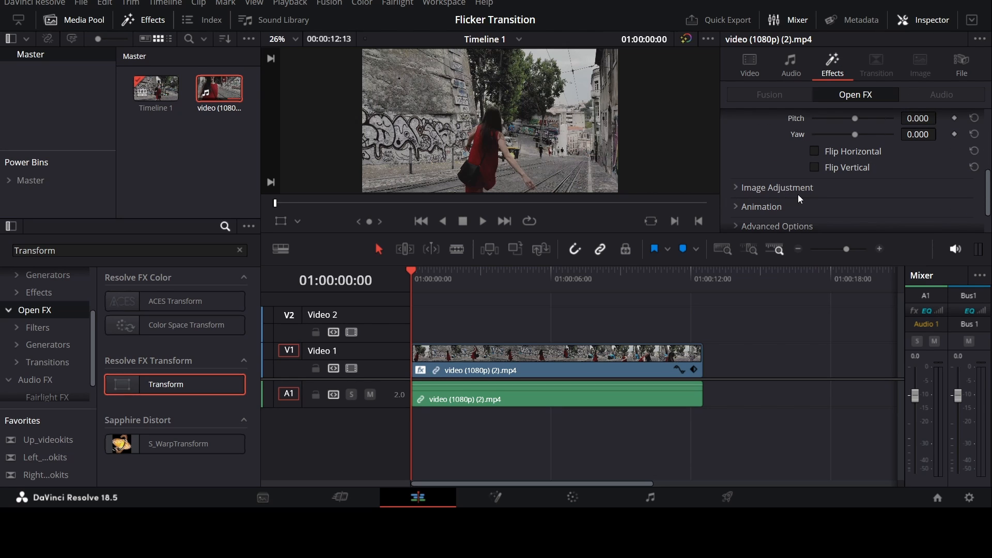
pyautogui.moveTo(770, 186)
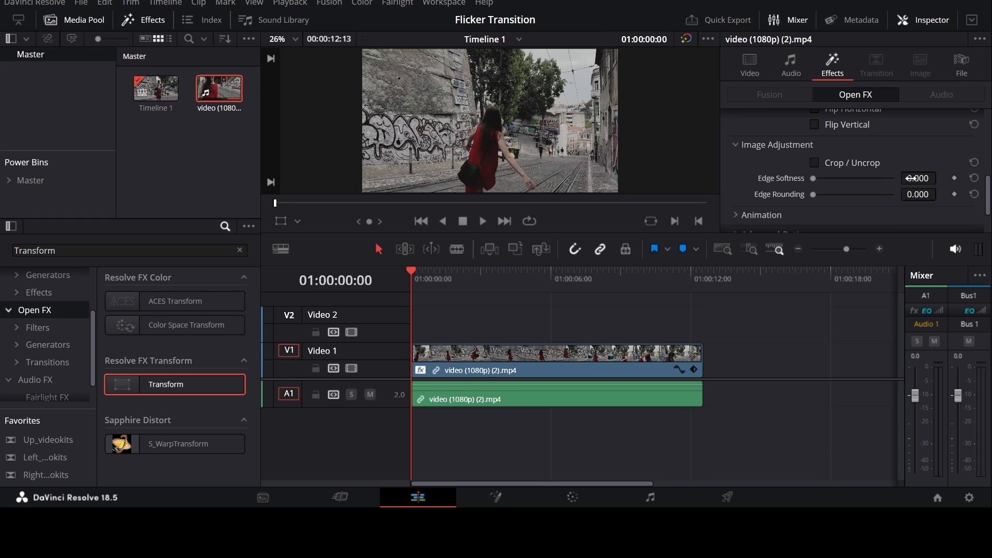
pyautogui.click(918, 178)
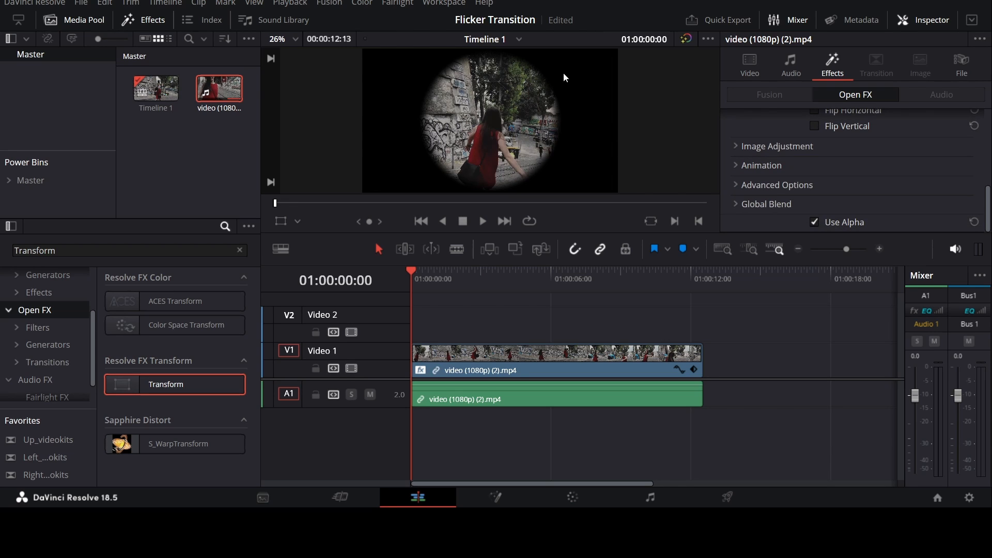
pyautogui.moveTo(488, 204)
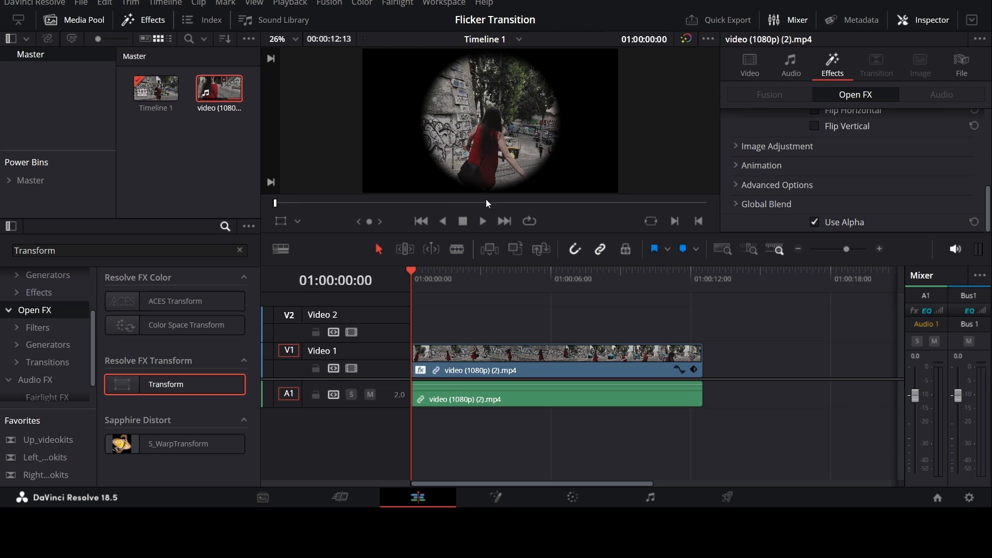
pyautogui.moveTo(505, 175)
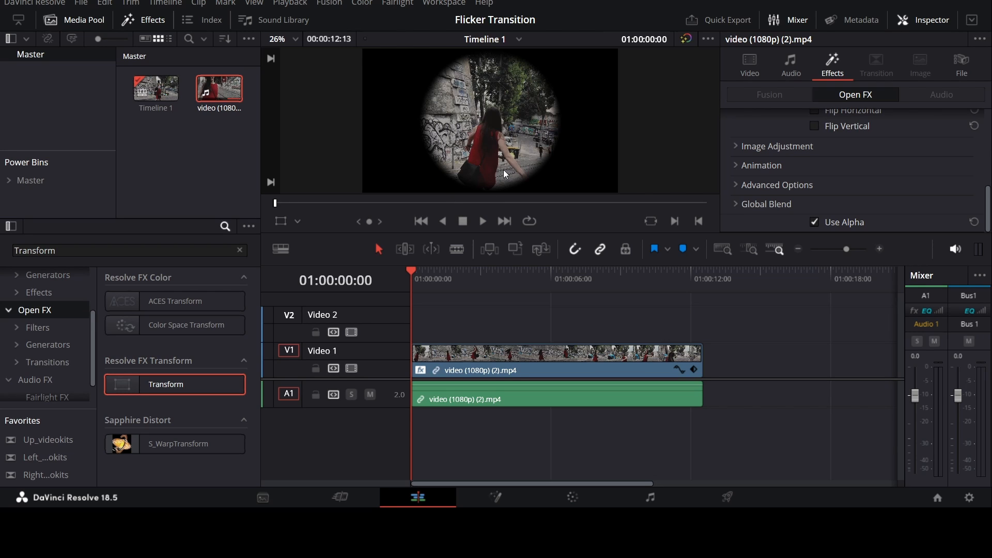
pyautogui.moveTo(548, 134)
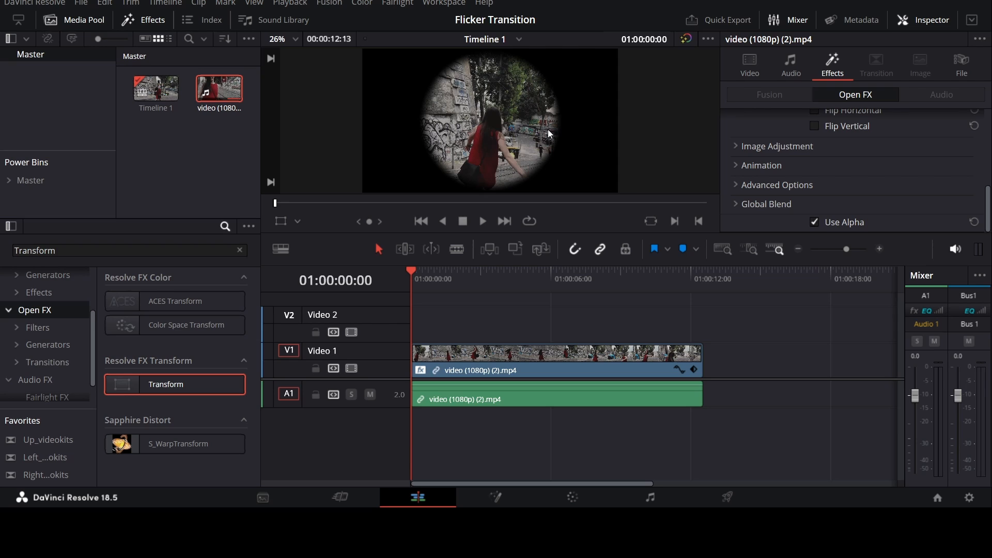
pyautogui.moveTo(311, 221)
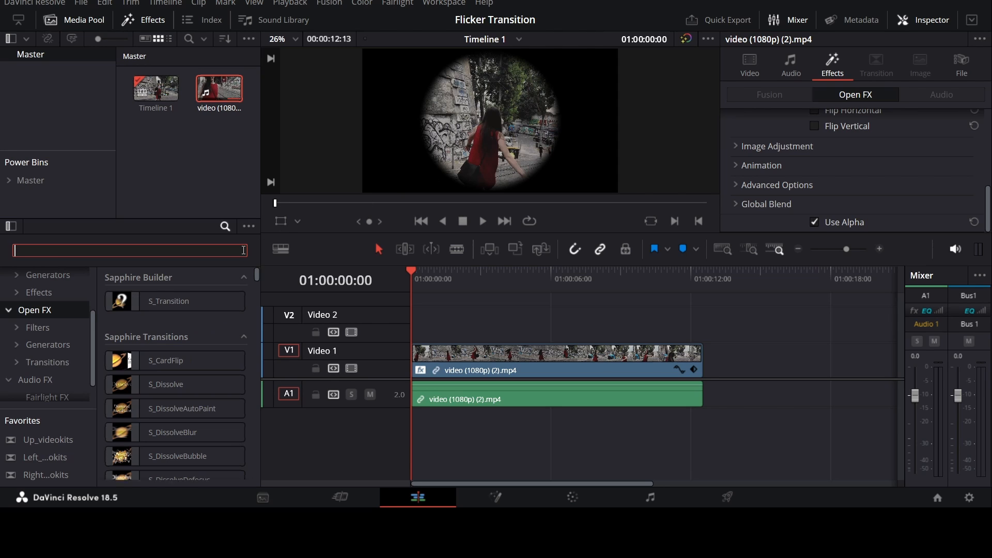
# Step: Search 'de' and apply the Resolve FX Warp Dent effect to the clip
pyautogui.write('dent')
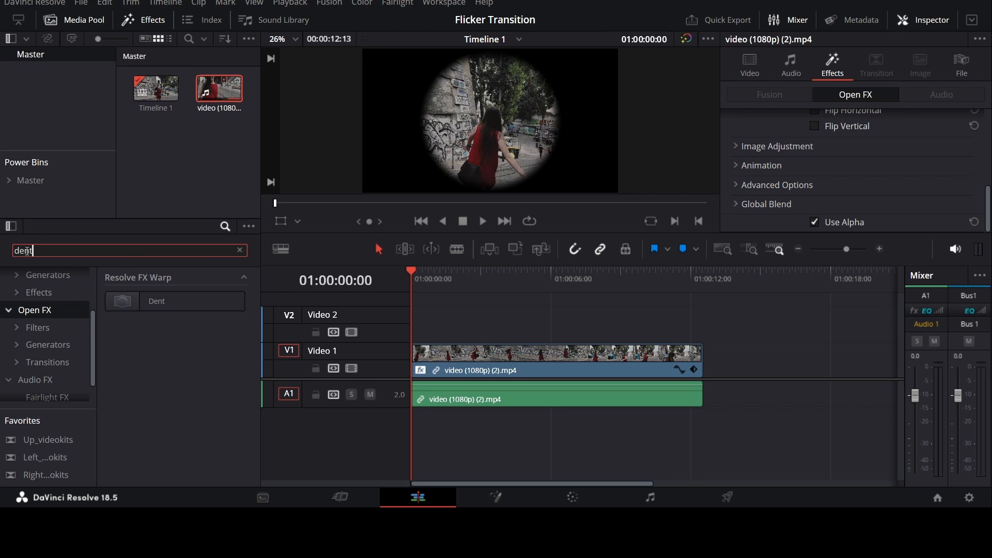
pyautogui.click(157, 300)
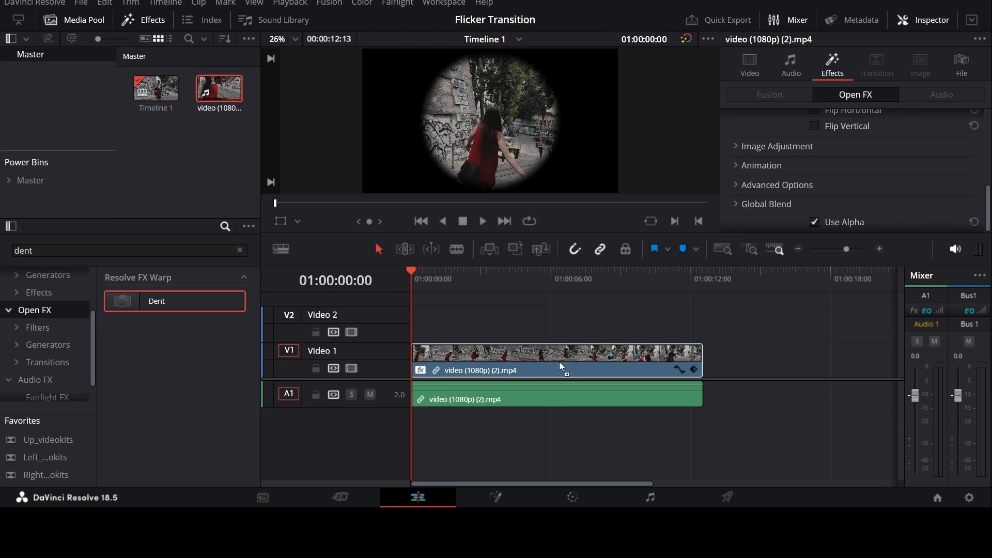
pyautogui.doubleClick(156, 301)
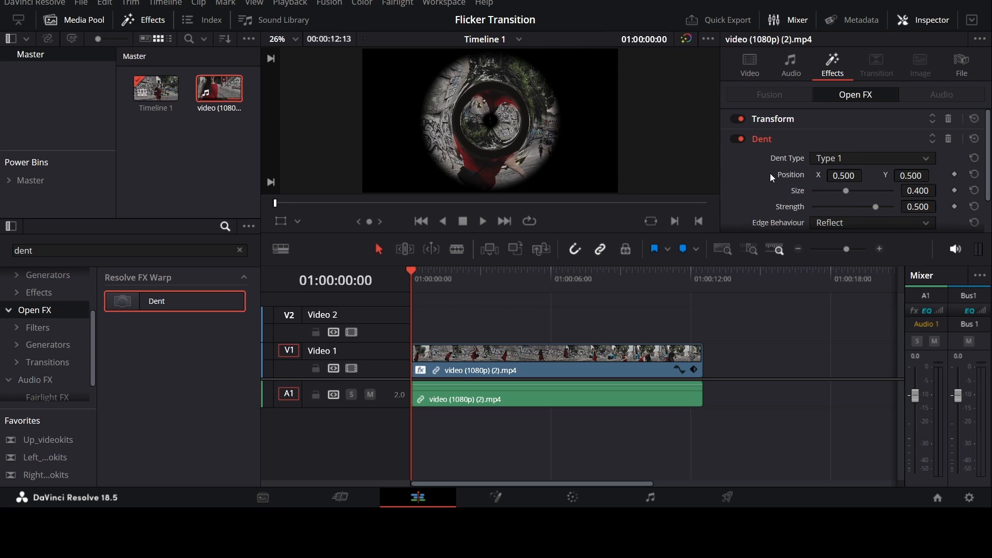
pyautogui.moveTo(773, 155)
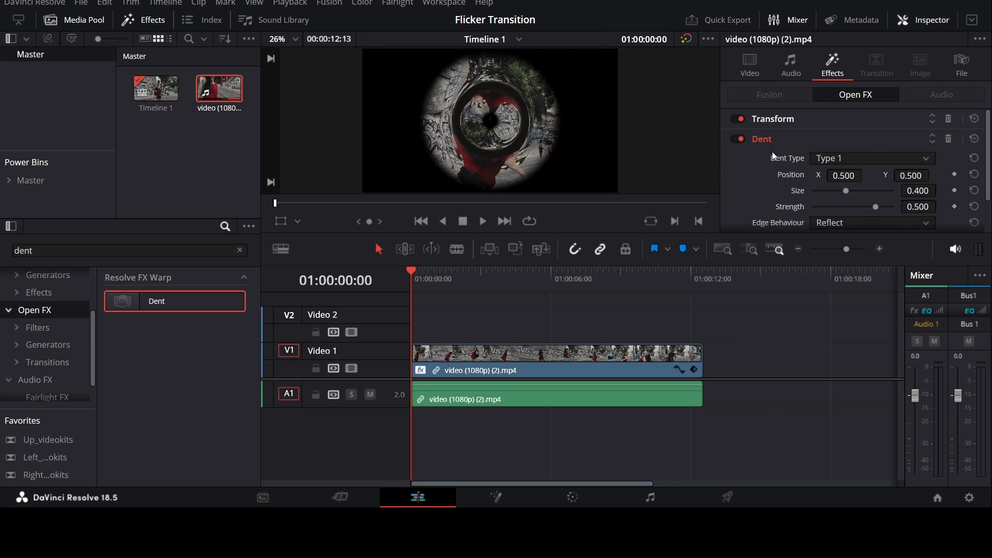
pyautogui.moveTo(848, 169)
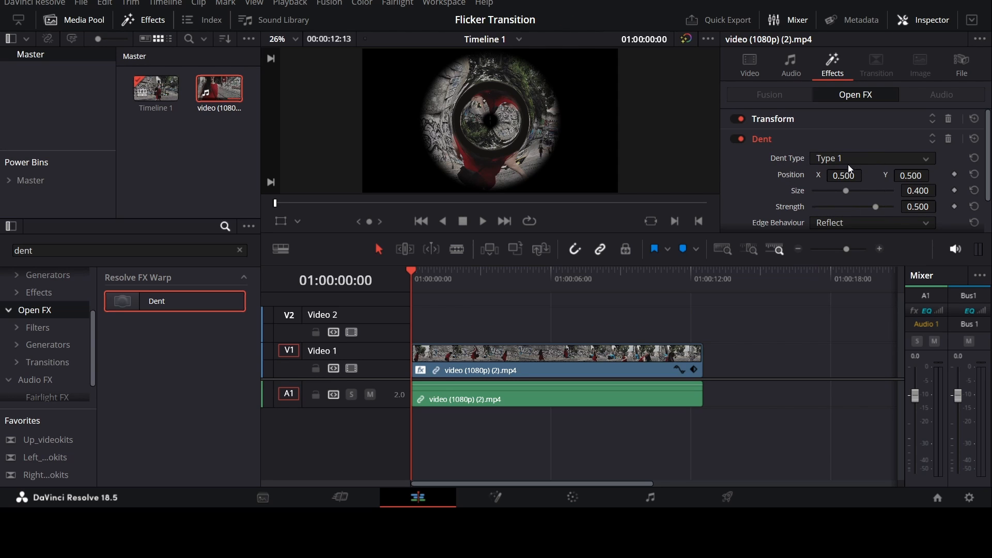
# Step: Set the Dent to Type 2 with Size 0.500 and Strength 0.400, then start playback
pyautogui.click(872, 158)
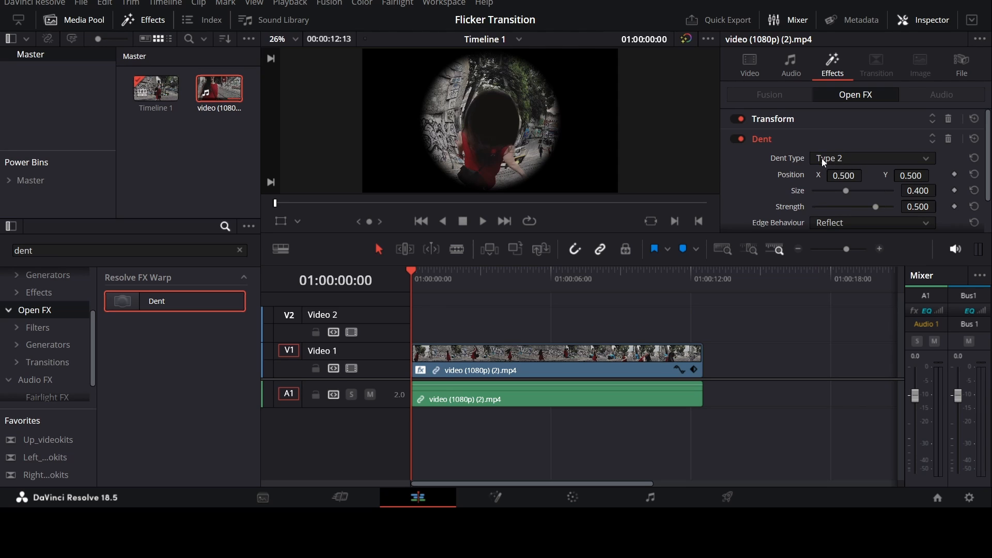
pyautogui.moveTo(796, 160)
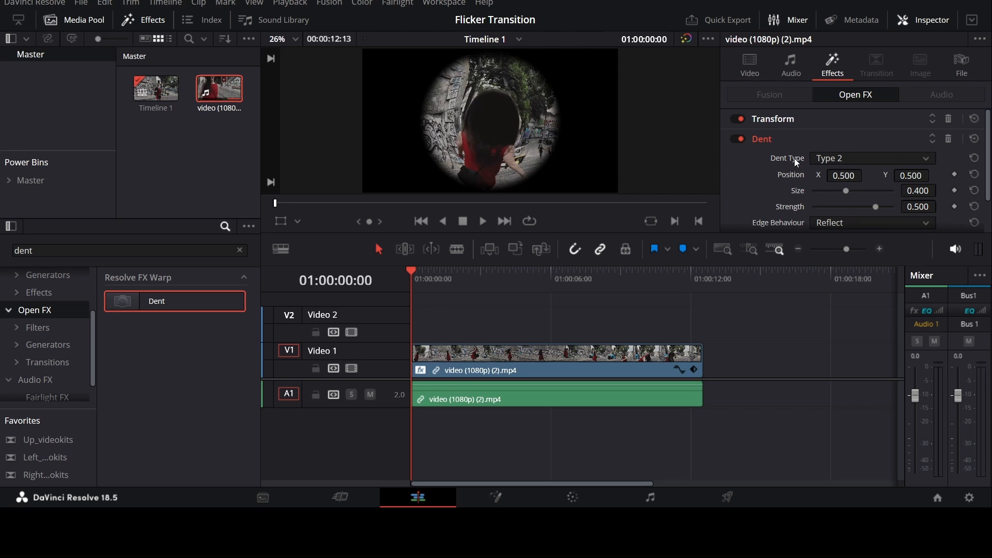
pyautogui.click(918, 190)
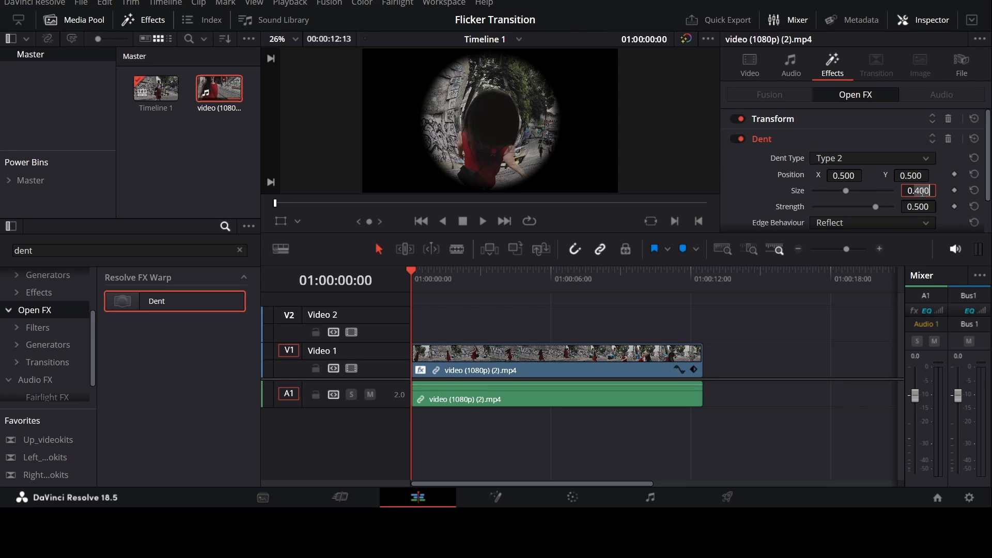
pyautogui.write('0.500')
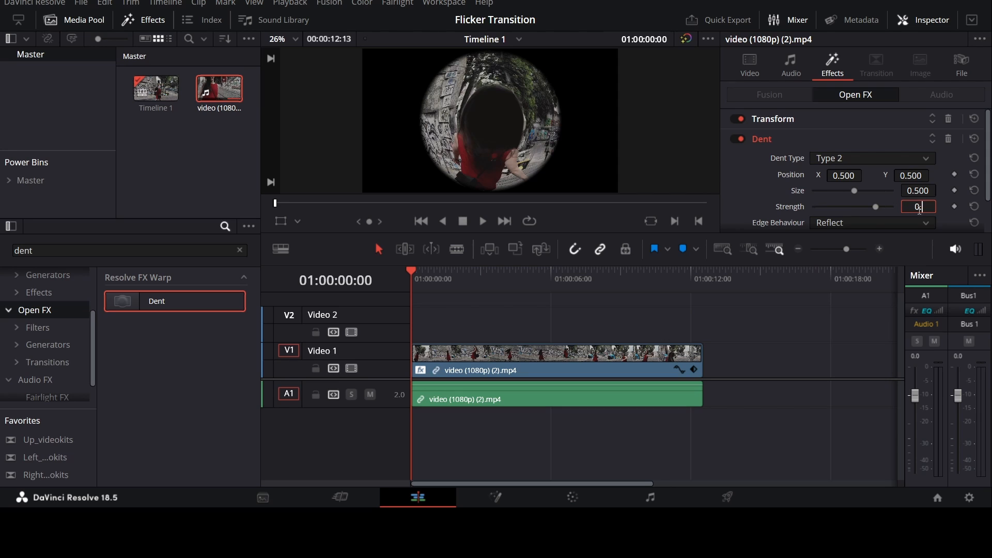
pyautogui.write('0.400')
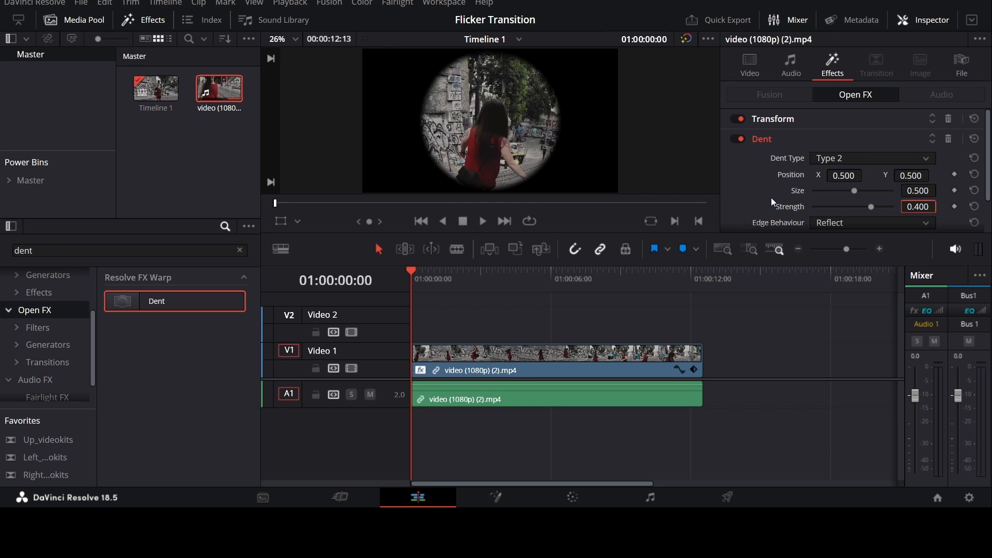
pyautogui.click(482, 221)
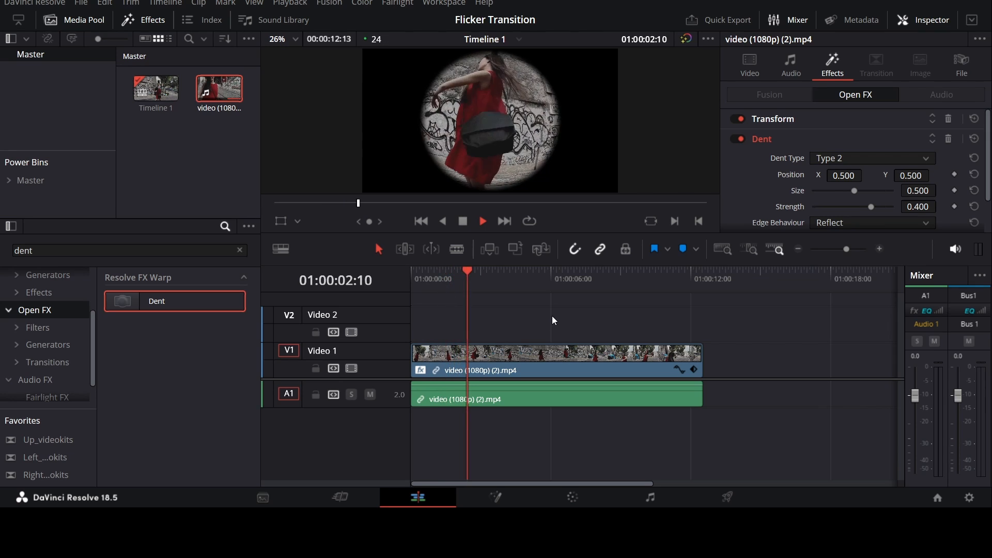
pyautogui.click(738, 138)
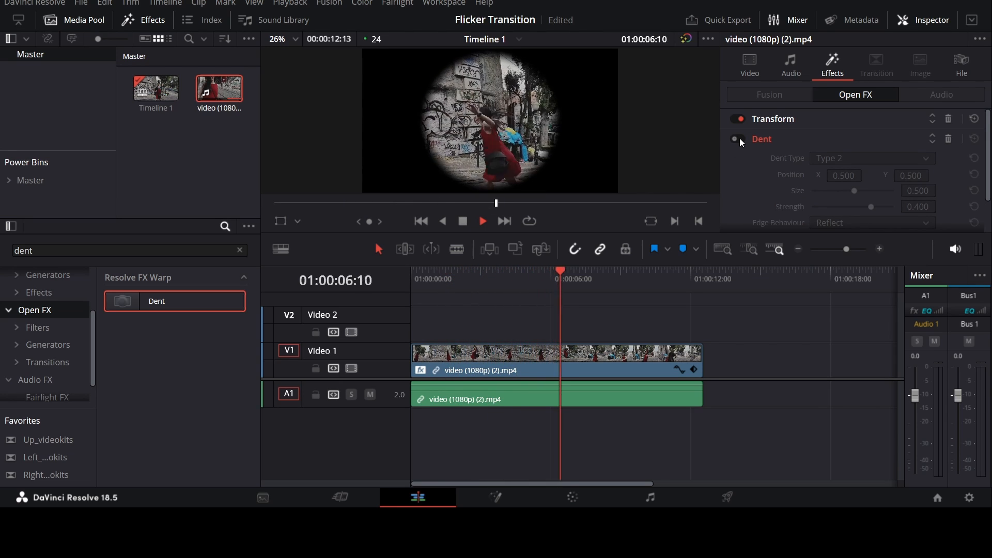
pyautogui.click(738, 139)
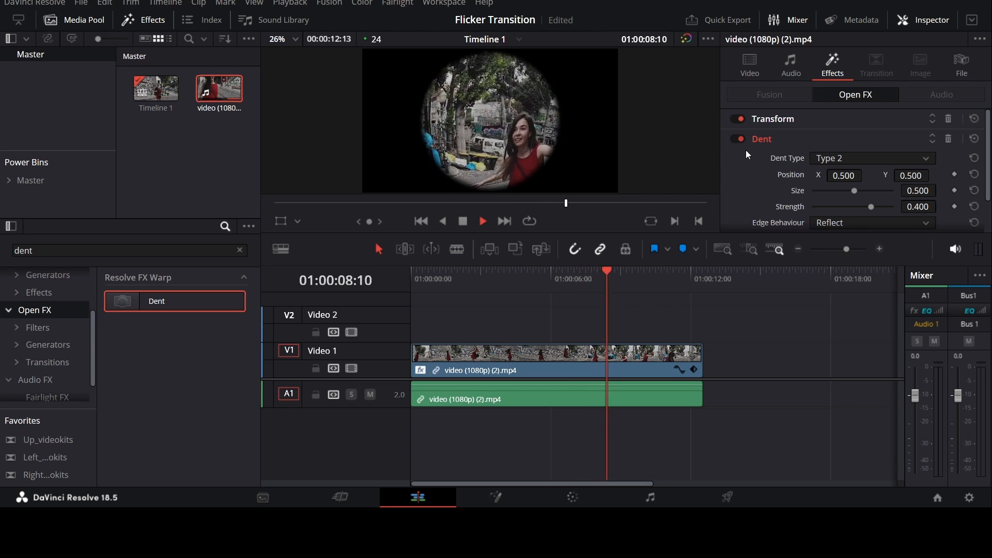